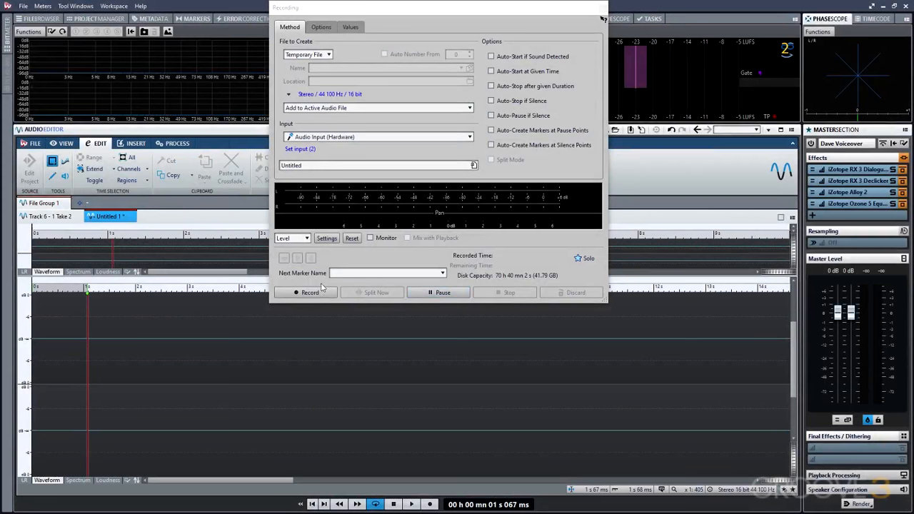
Record a take of four hand claps and close the Recording dialog to show the waveform
click(305, 292)
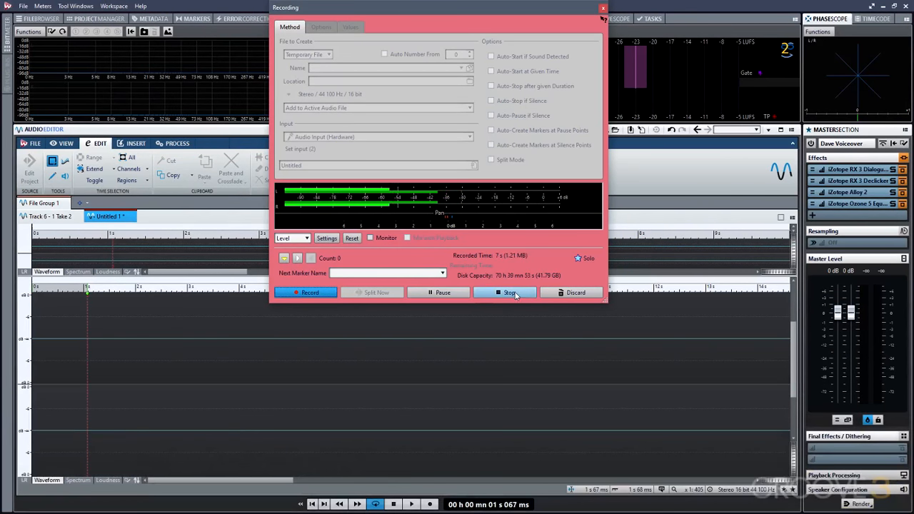
click(509, 292)
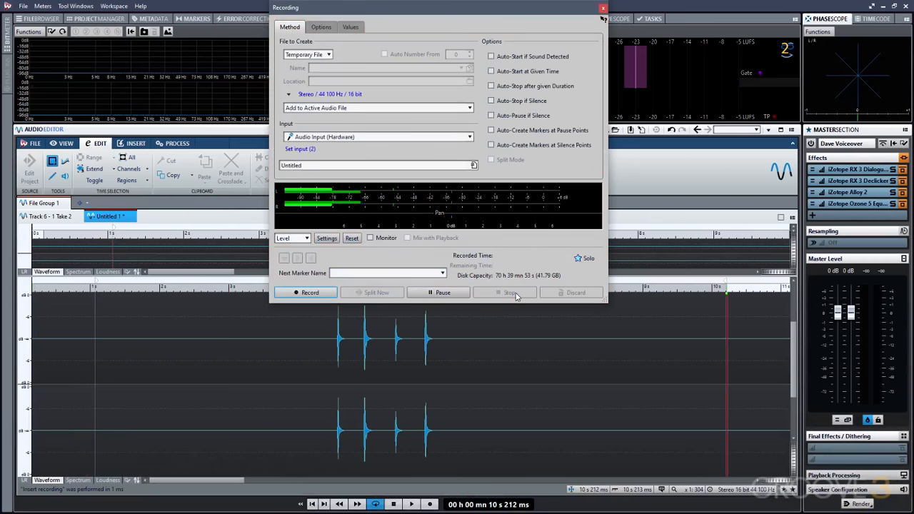
click(510, 291)
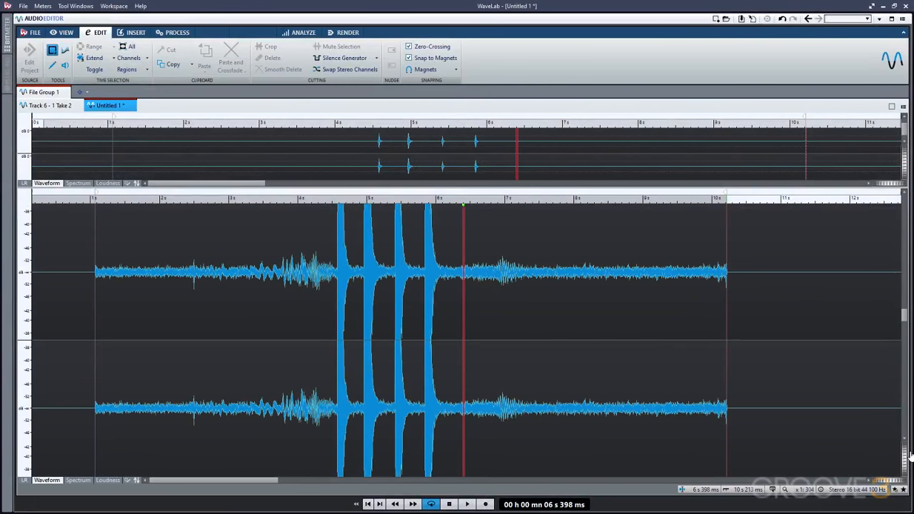